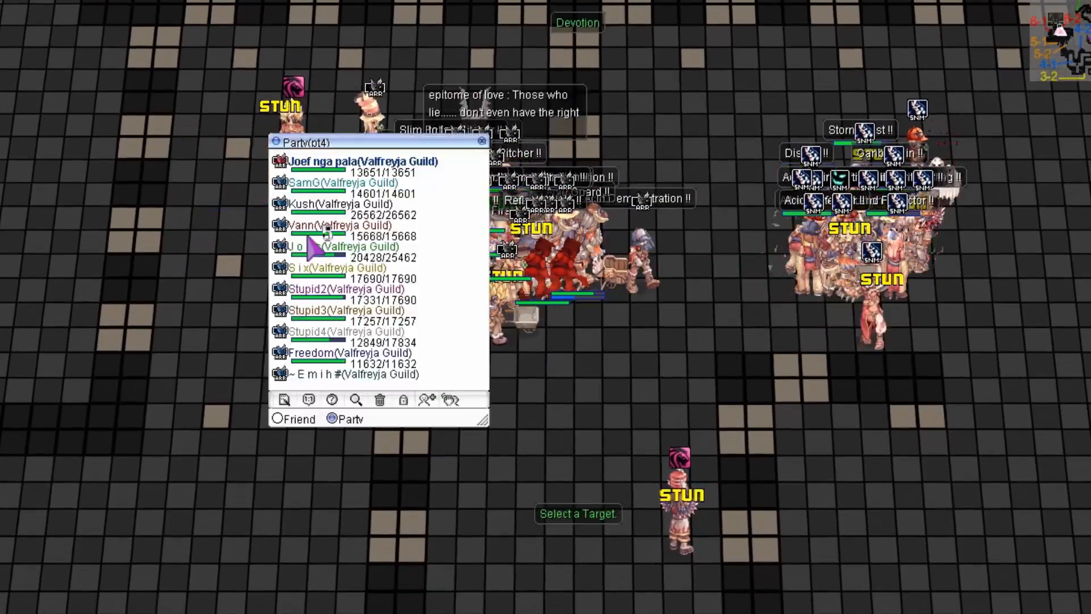
Close the party member list and dismiss a player's options menu to clear the battlefield view.
{"action": "left_click", "coordinate": [482, 141]}
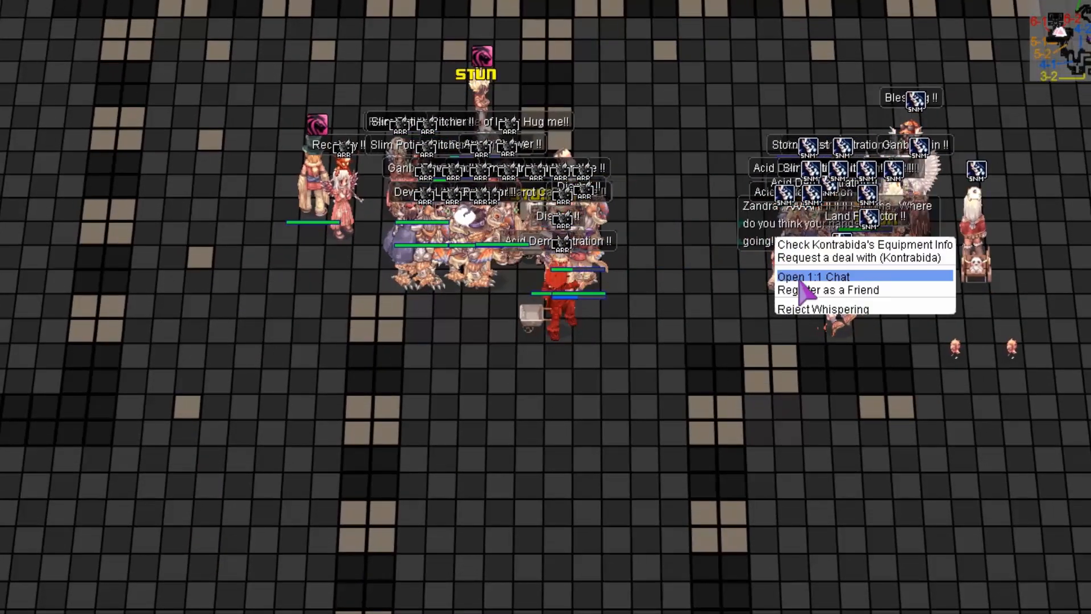
{"action": "left_click", "coordinate": [811, 276]}
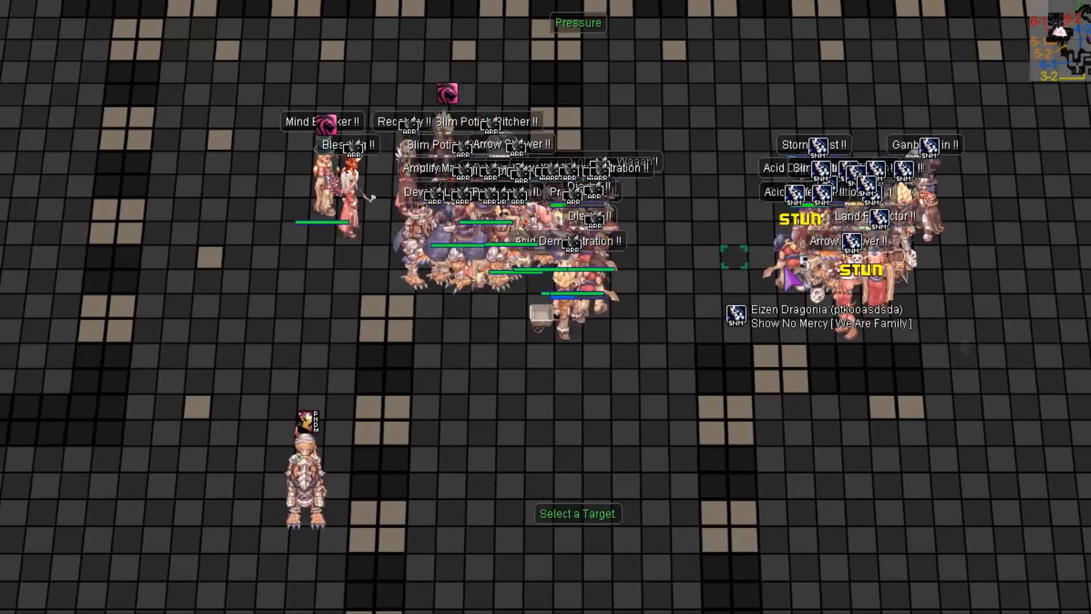